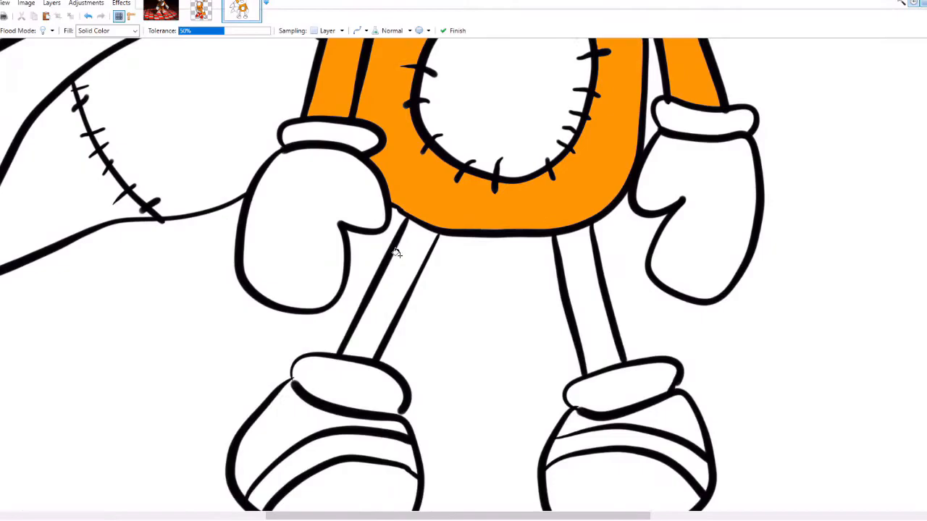
Switch to the Tails Doll reference image thumbnail to compare against the drawing.
click(200, 9)
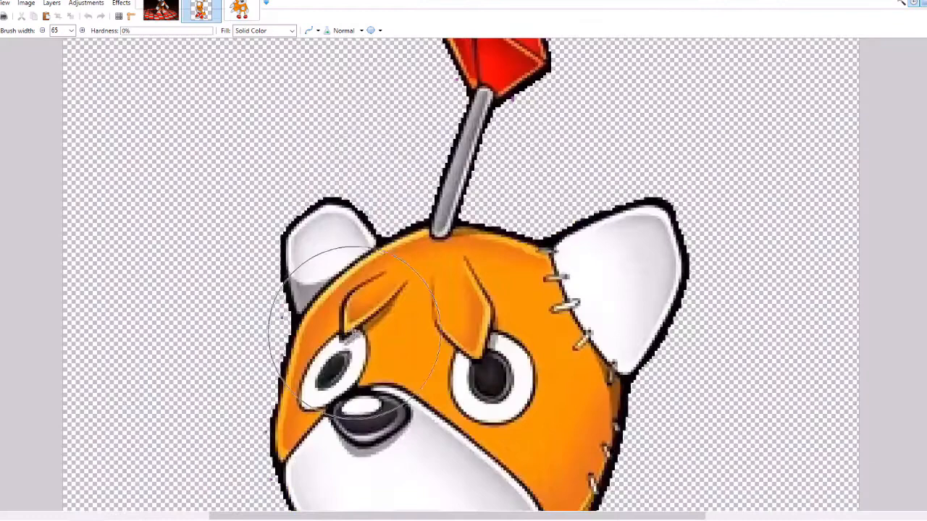
click(241, 11)
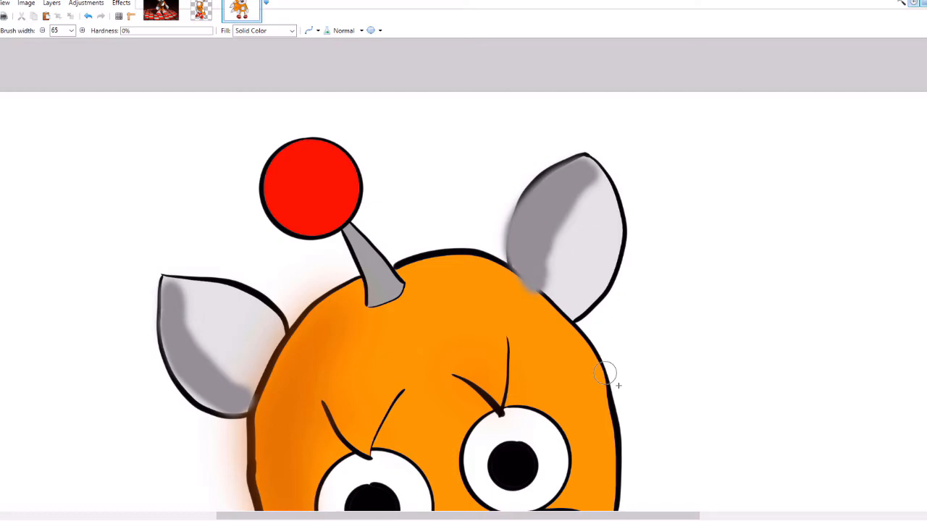
scroll(down, 3)
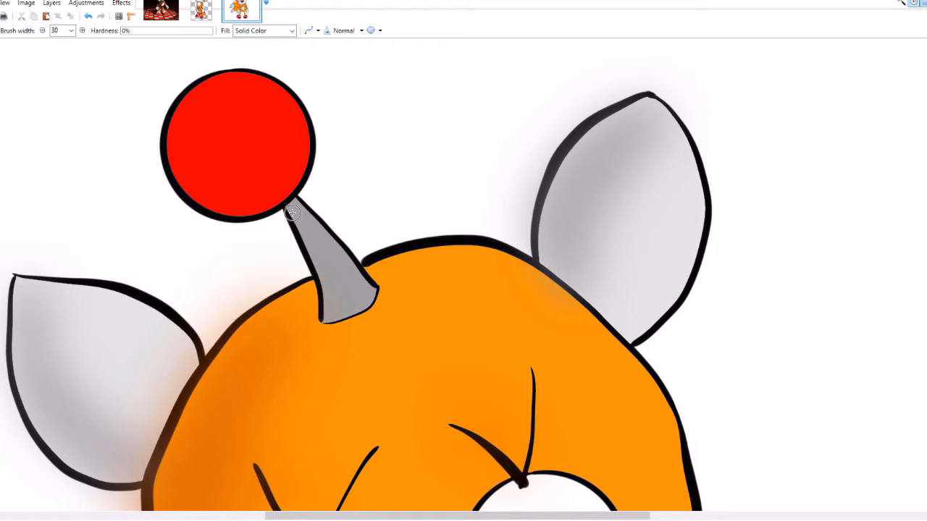
click(200, 9)
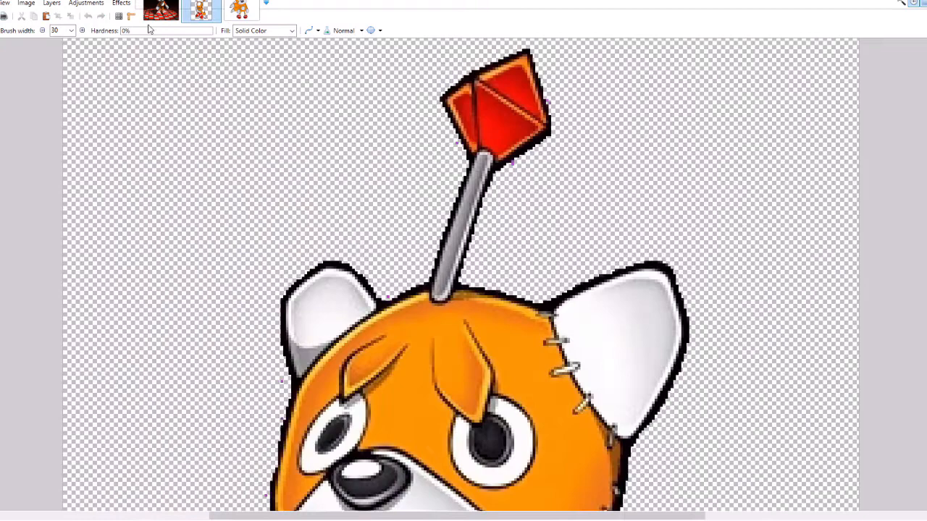